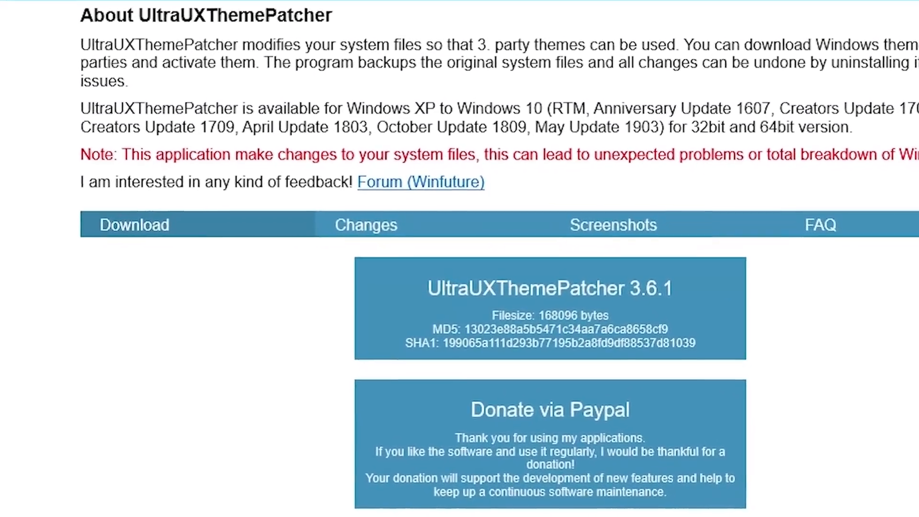
# - Scroll down the UltraUXThemePatcher download page before moving to the TechHive Zune article
pyautogui.scroll(-3)
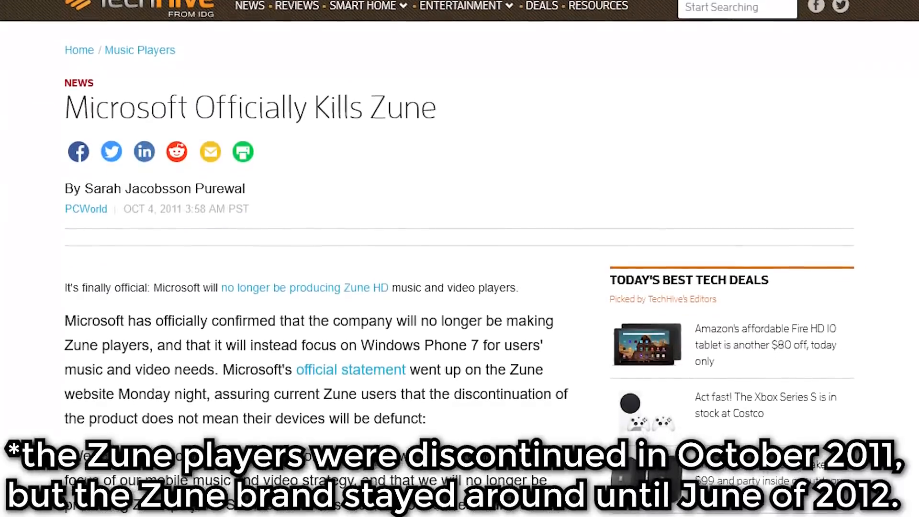
# - Scroll past the archived Zune Desktop Theme download page to the Luna colour scheme gallery
pyautogui.scroll(-3)
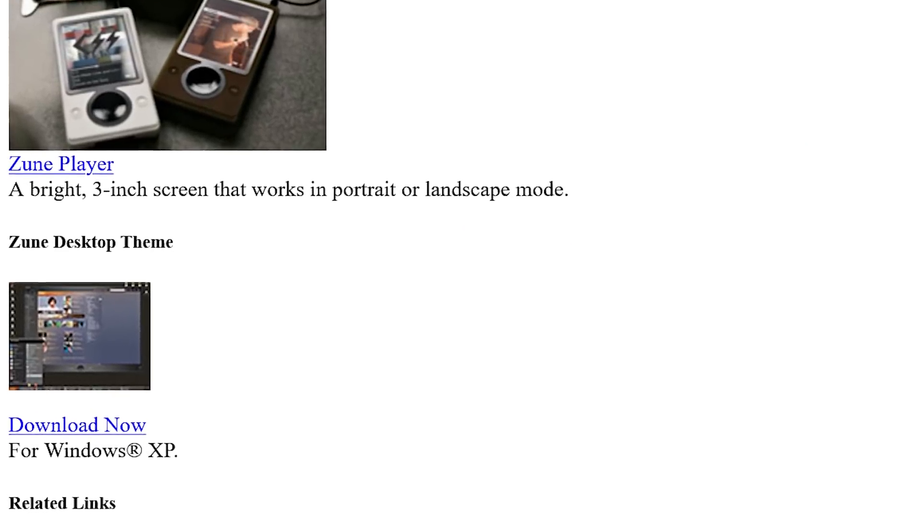
pyautogui.scroll(-3)
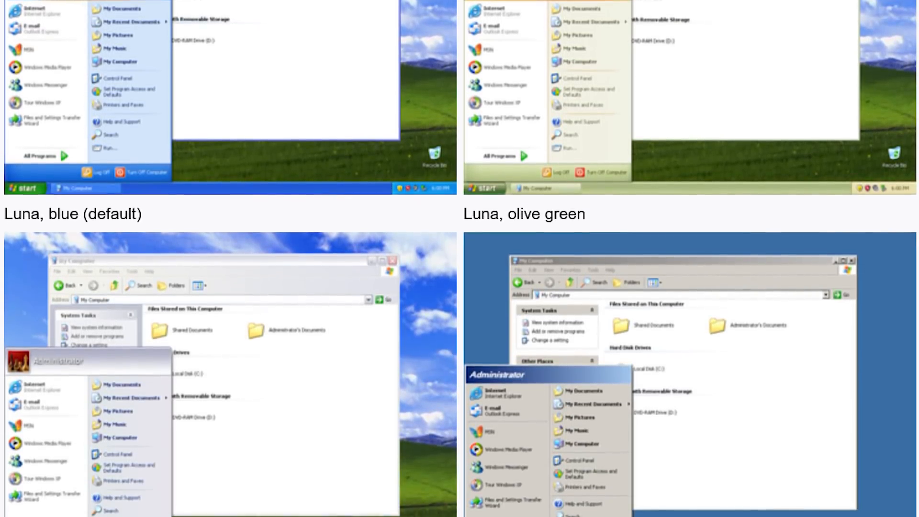
# - Scroll and open highcont.mar from C:\Program Files\MSN\MSNCoreFiles
pyautogui.scroll(-3)
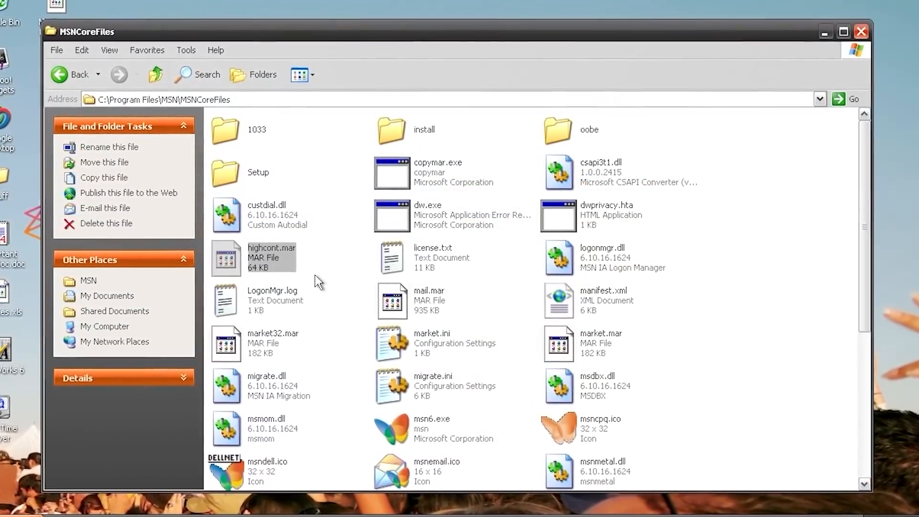
pyautogui.doubleClick(271, 258)
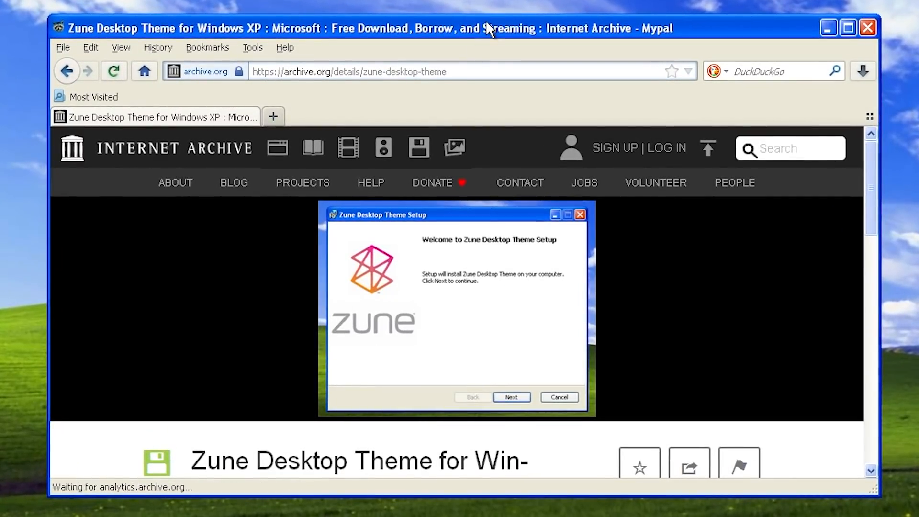
# - Scroll the archive.org Zune item page and minimize the browser to reveal the installer icon
pyautogui.scroll(-3)
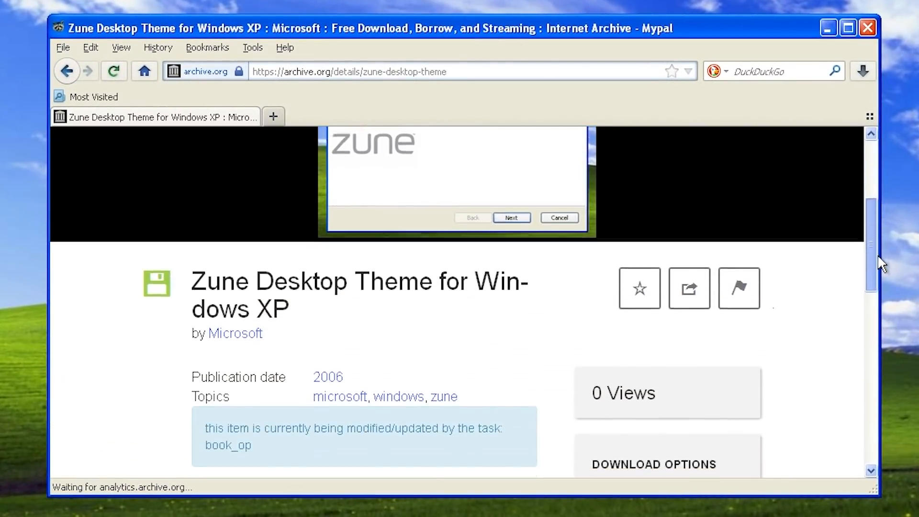
pyautogui.scroll(-3)
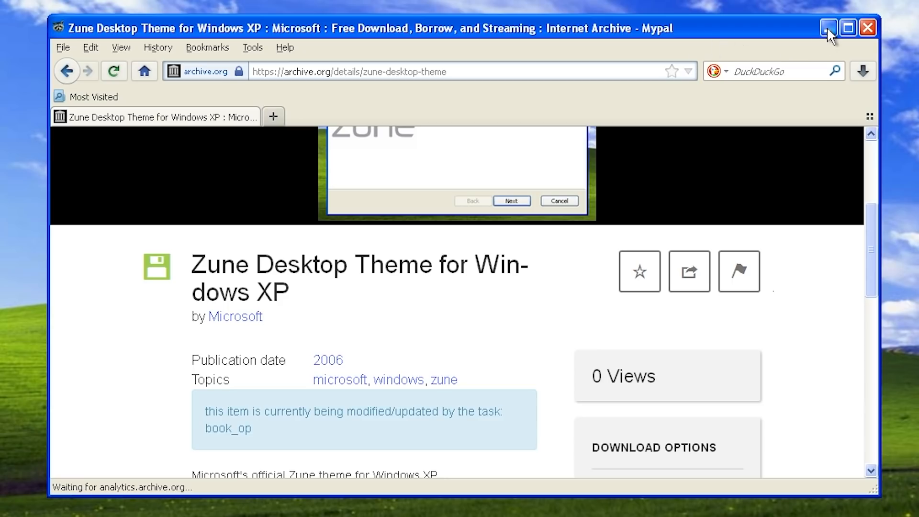
pyautogui.click(827, 28)
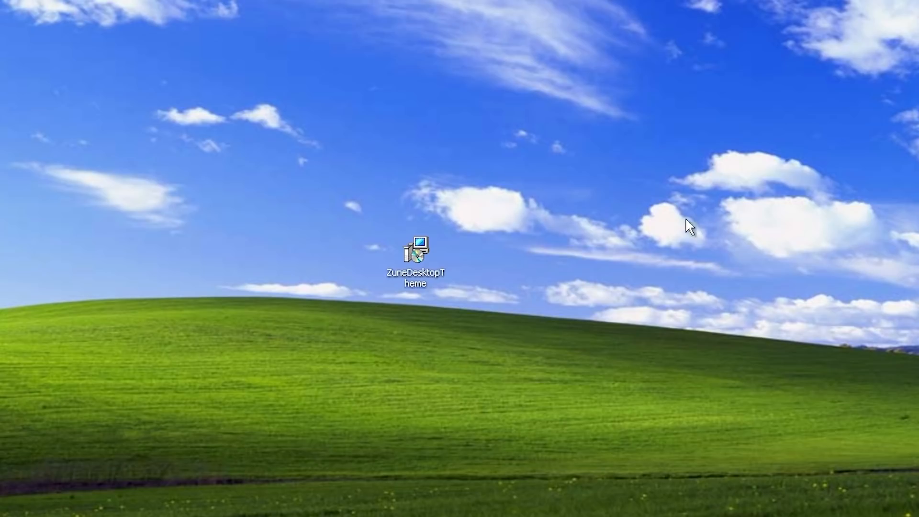
pyautogui.moveTo(177, 244)
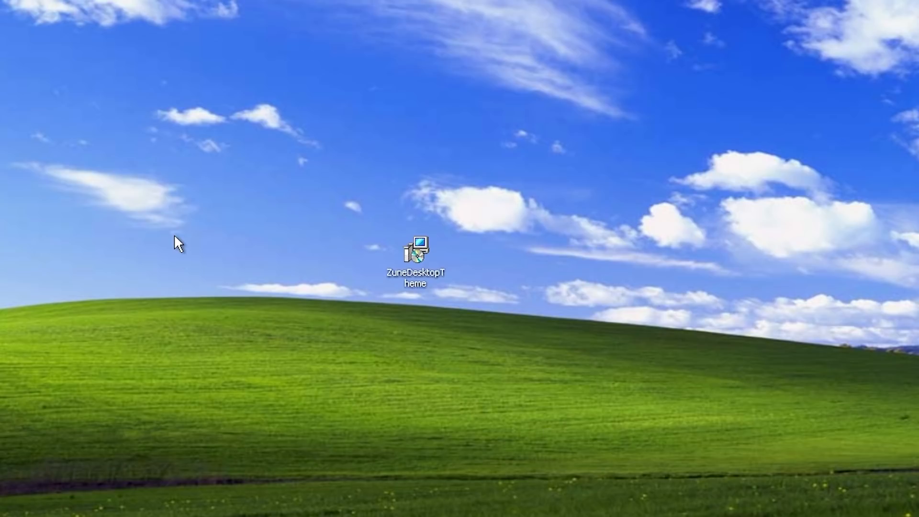
pyautogui.click(415, 252)
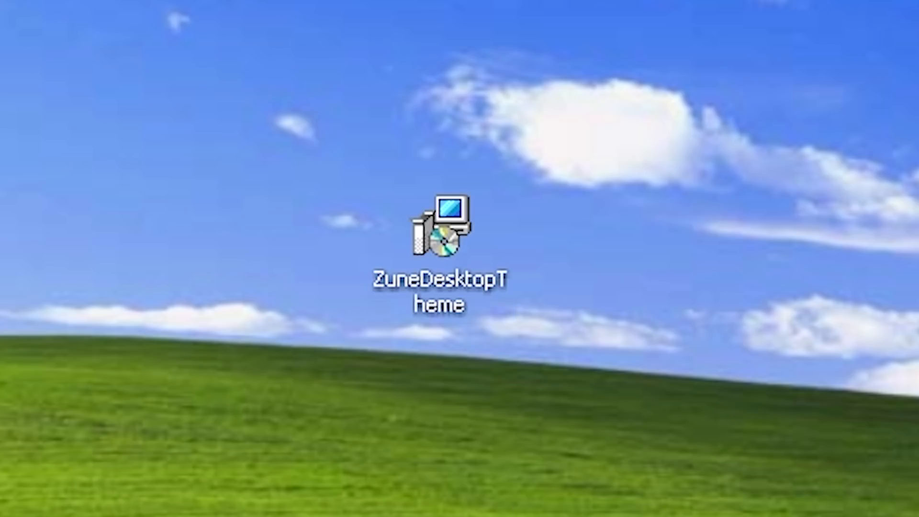
# - Inspect the ZuneDesktopTheme installer's Properties, widening the digital signature list column
pyautogui.rightClick(428, 234)
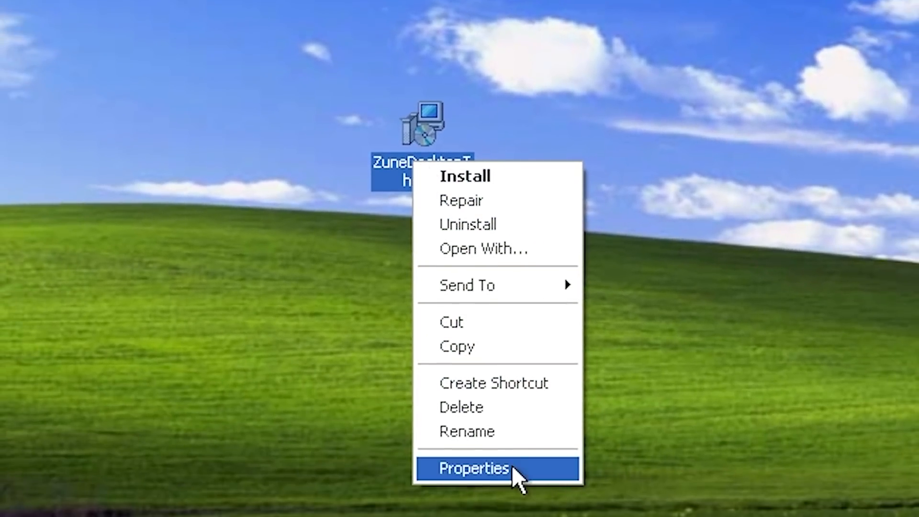
pyautogui.click(473, 467)
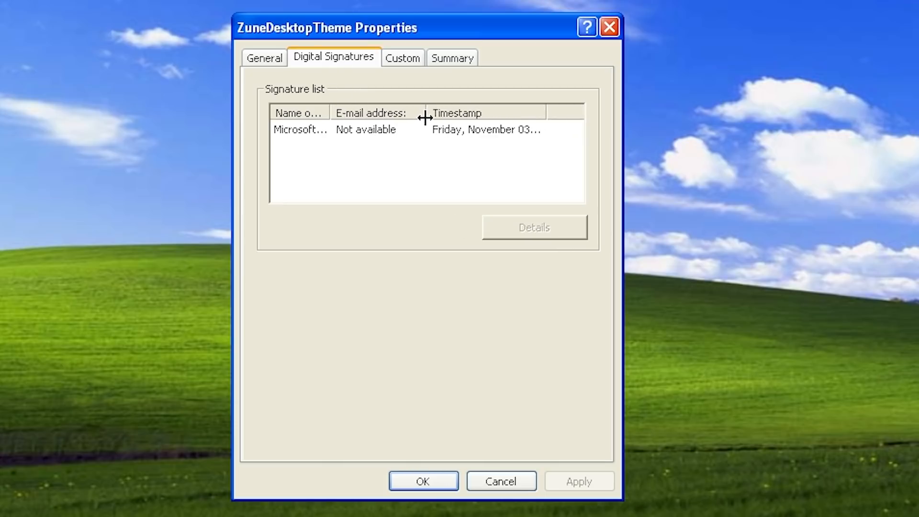
pyautogui.moveTo(422, 113); pyautogui.dragTo(298, 112)
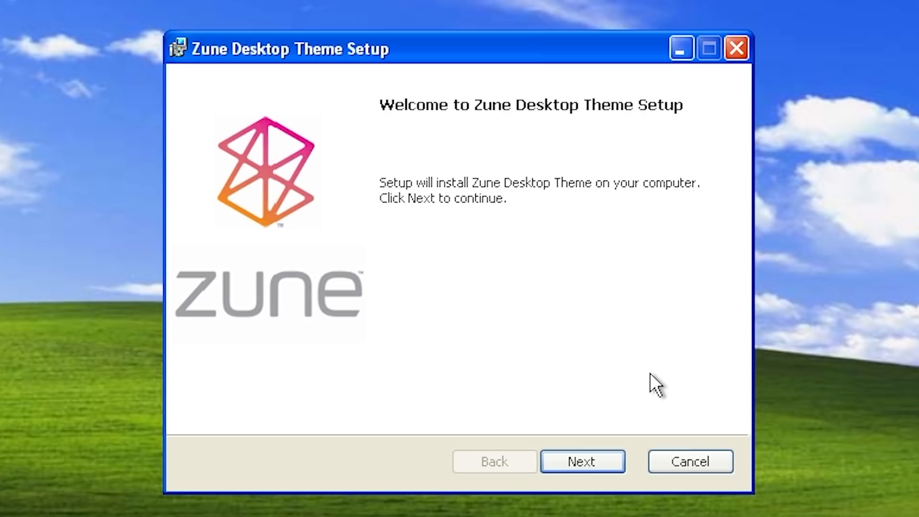
# - Advance past the welcome page, accept the license terms, and start the installation
pyautogui.click(582, 461)
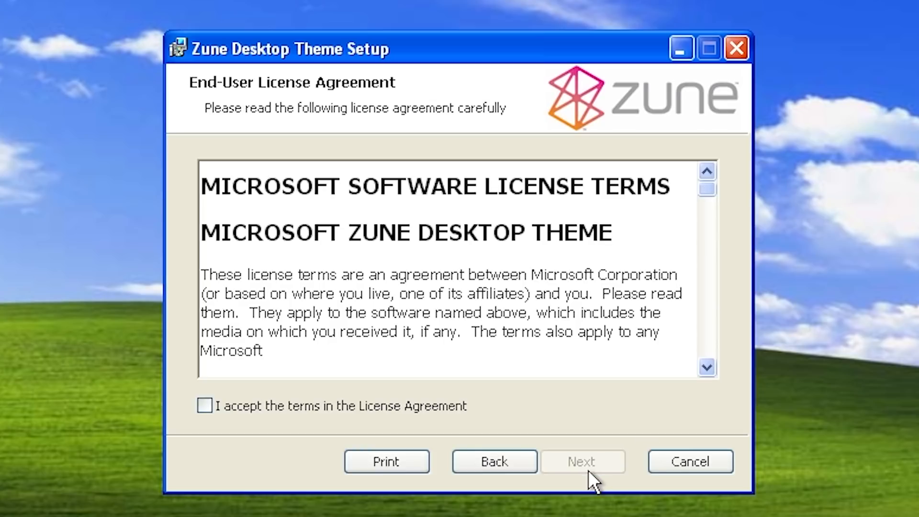
pyautogui.click(205, 405)
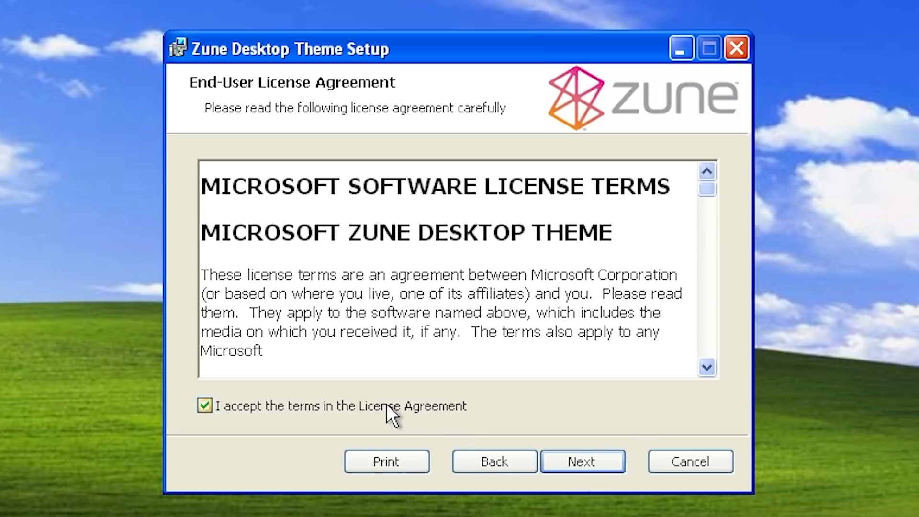
pyautogui.click(582, 461)
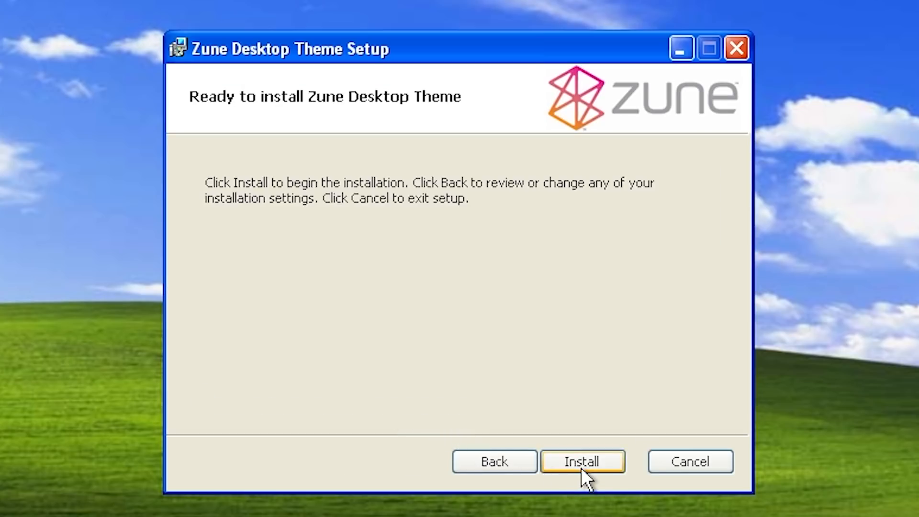
pyautogui.click(583, 461)
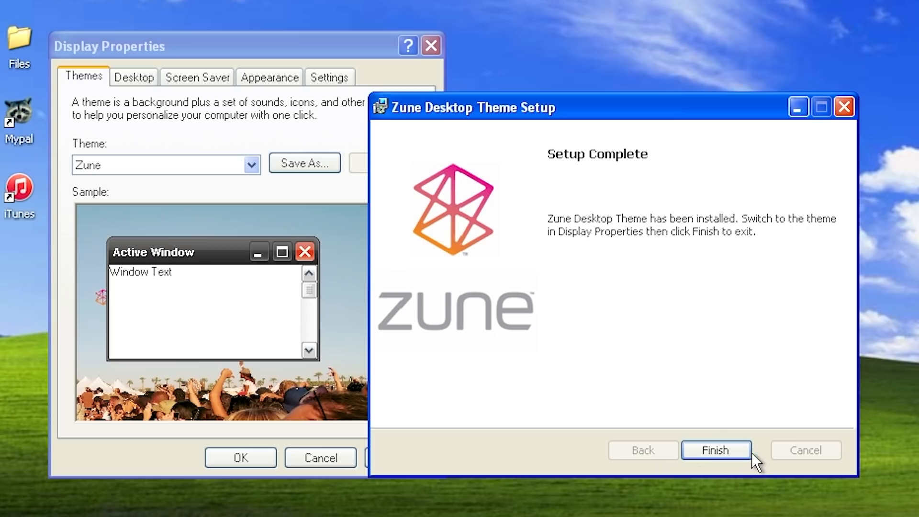
# - Finish Setup and confirm the Zune theme in Display Properties with OK
pyautogui.click(714, 450)
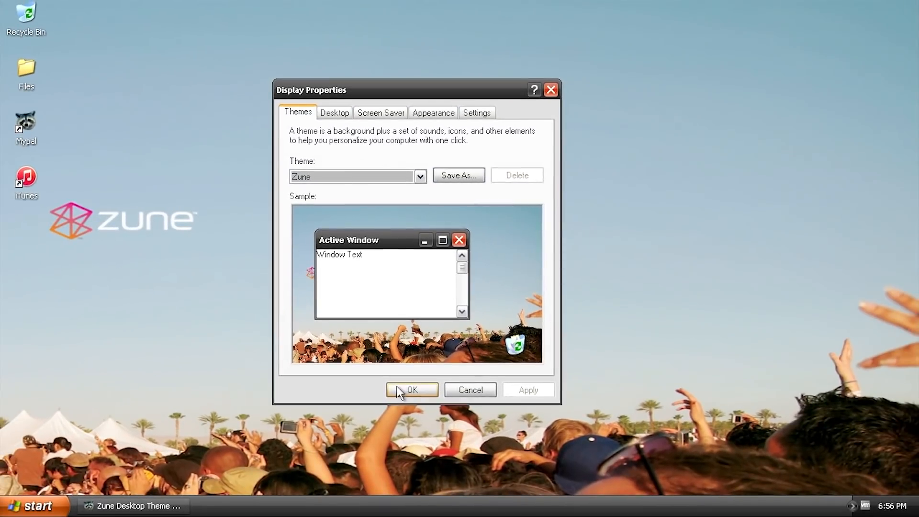
pyautogui.click(411, 390)
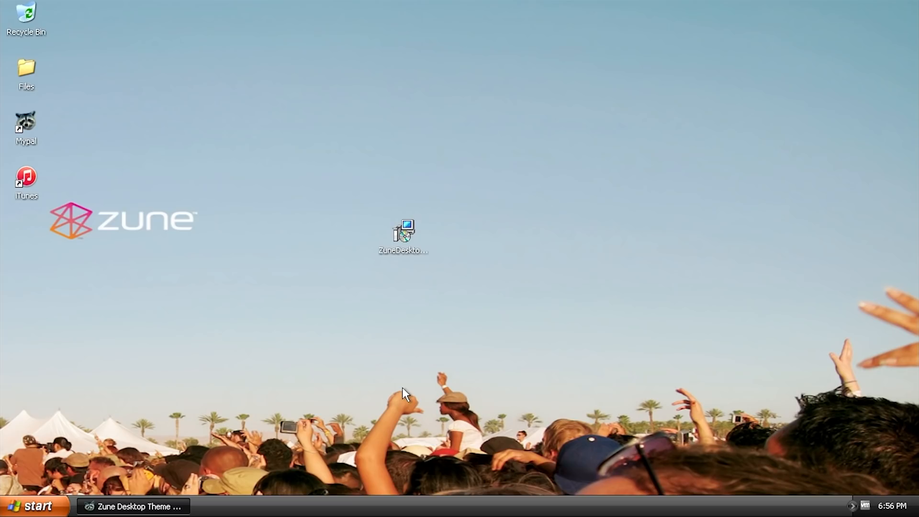
pyautogui.moveTo(232, 247)
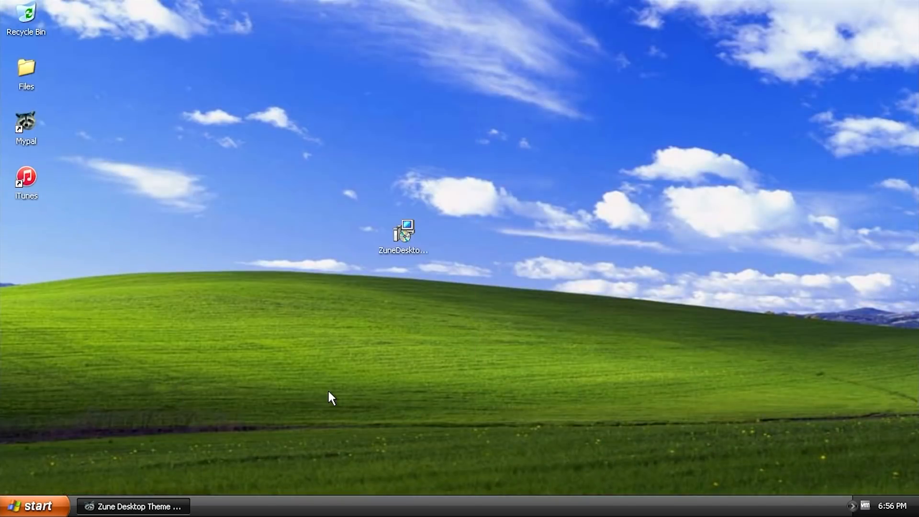
# - Drag the ZuneDesktopTheme icon toward the right and bring up the desktop context menu
pyautogui.moveTo(405, 235); pyautogui.dragTo(618, 182)
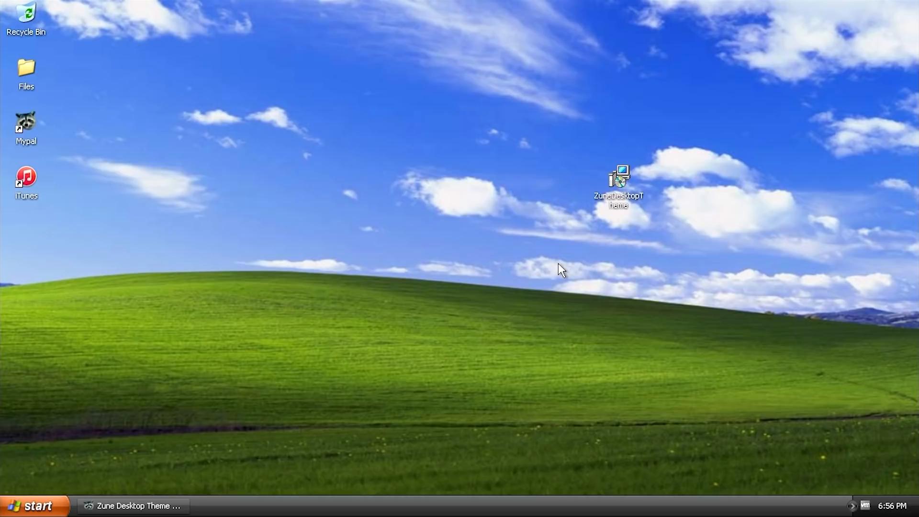
pyautogui.moveTo(346, 317)
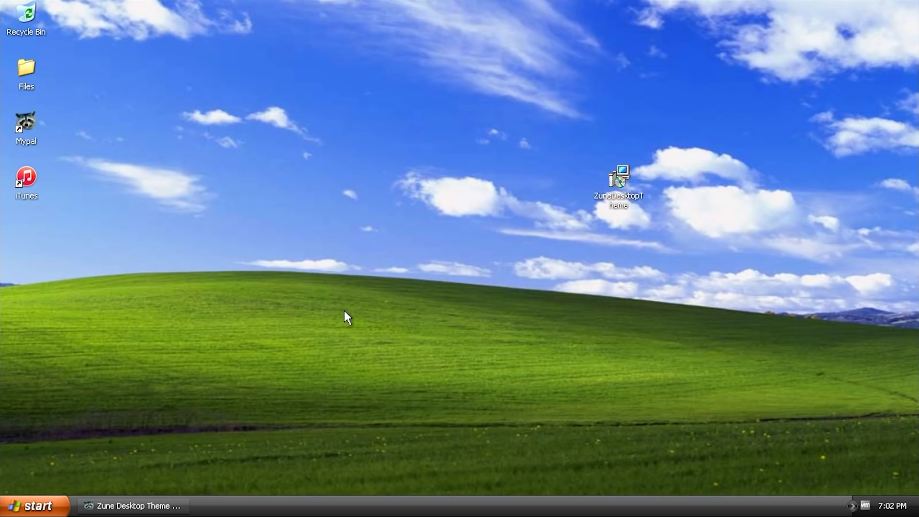
pyautogui.rightClick(348, 317)
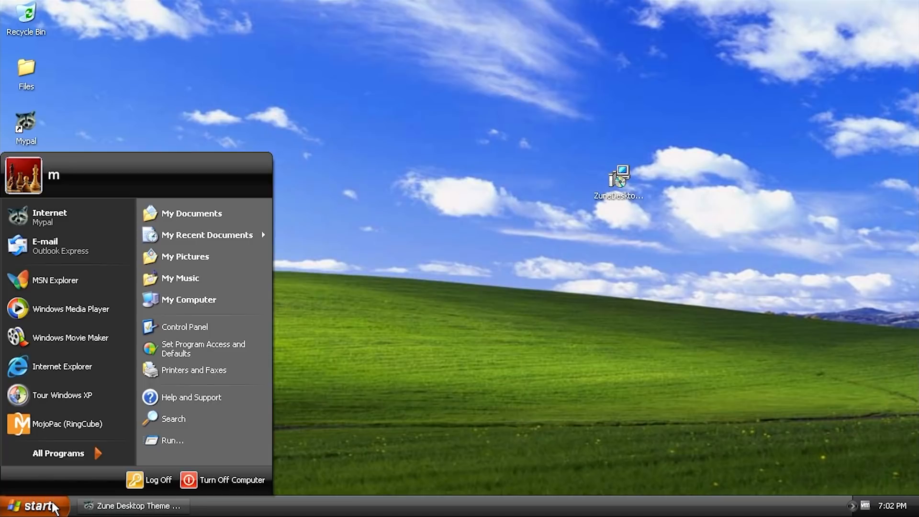
# - Open My Computer from the Start menu and scroll through its dark-styled window
pyautogui.click(188, 300)
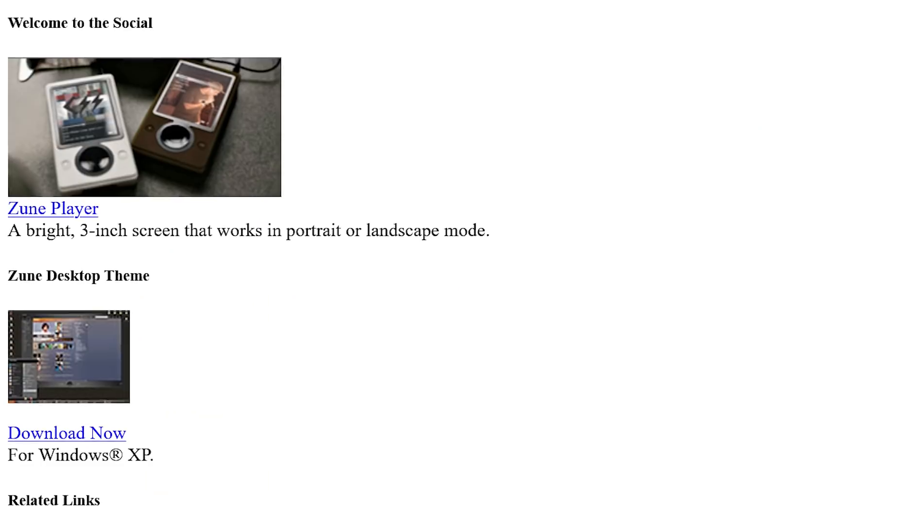
pyautogui.scroll(-3)
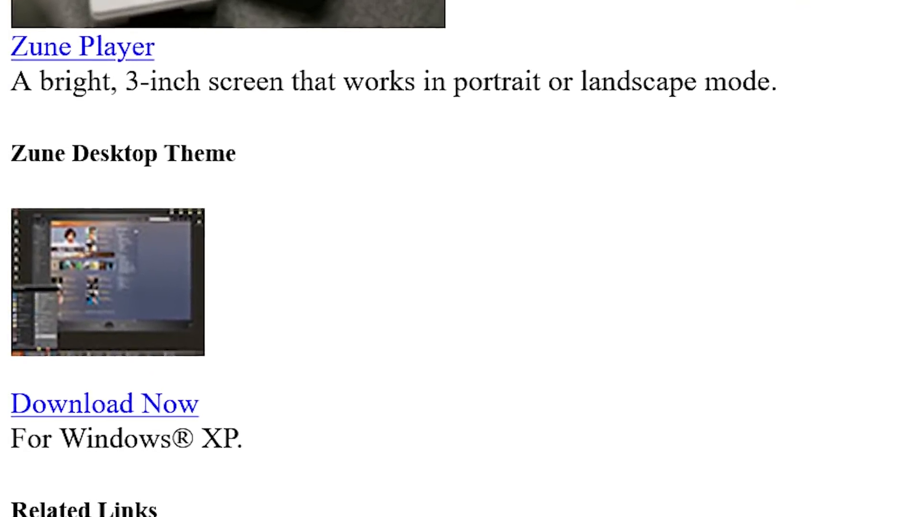
pyautogui.click(247, 506)
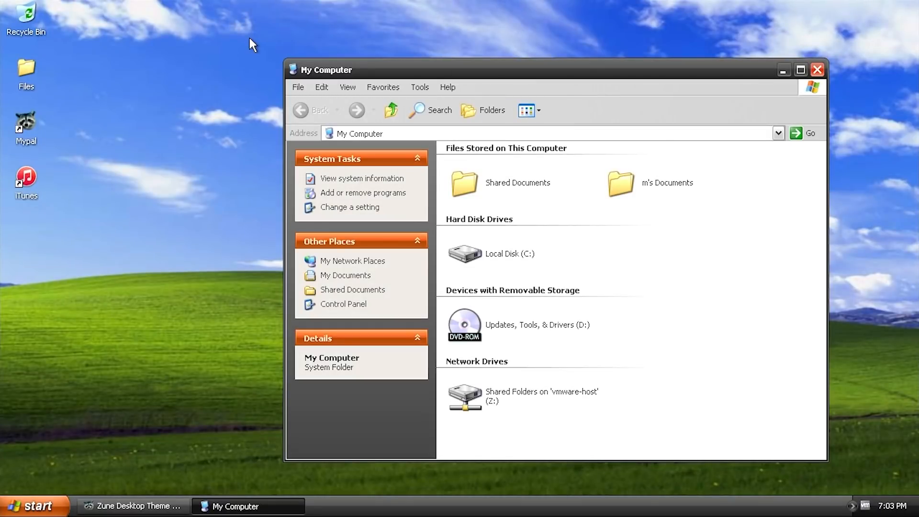
pyautogui.moveTo(368, 172)
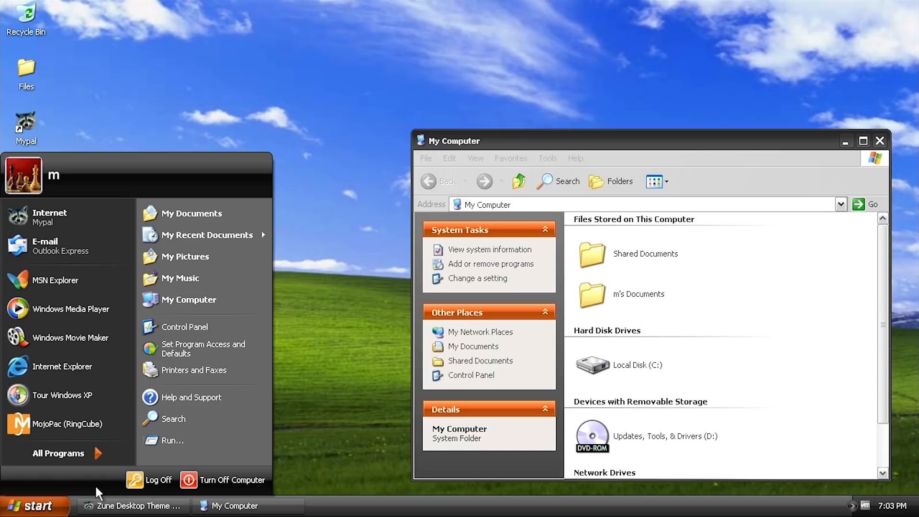
pyautogui.moveTo(89, 487)
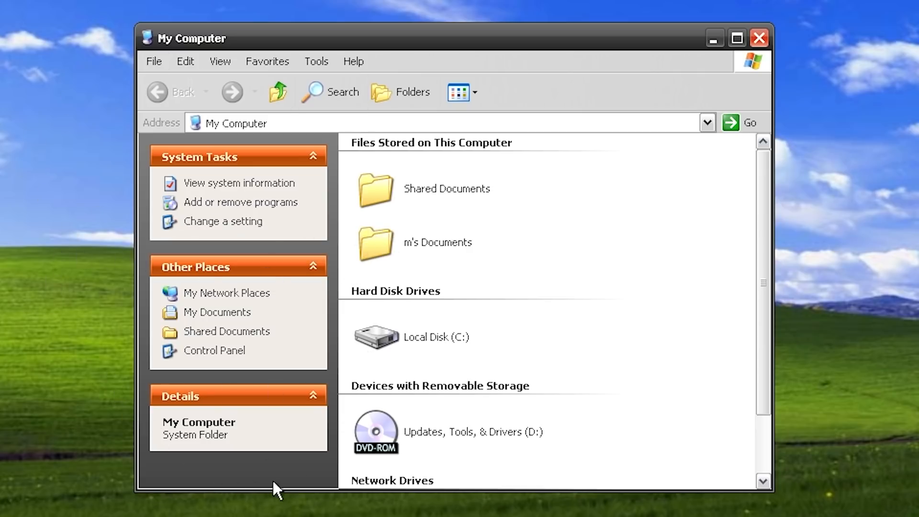
pyautogui.moveTo(226, 399)
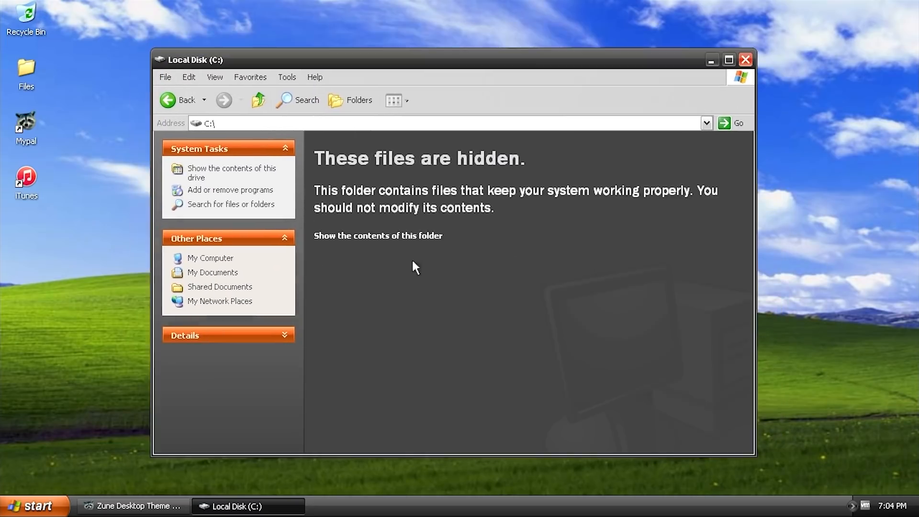
pyautogui.moveTo(466, 230)
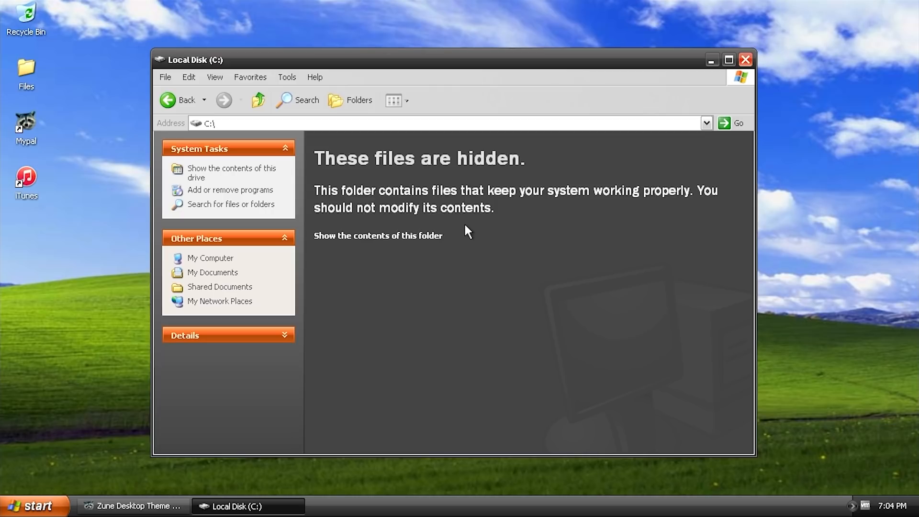